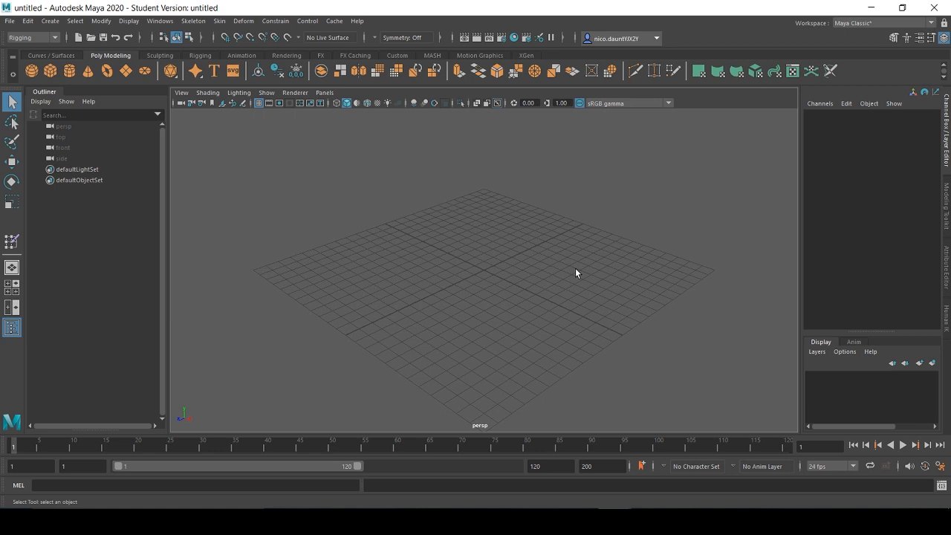
# Create a polygon cylinder and expand polyCylinder1 in the Channel Box to edit its attributes.
pyautogui.click(49, 72)
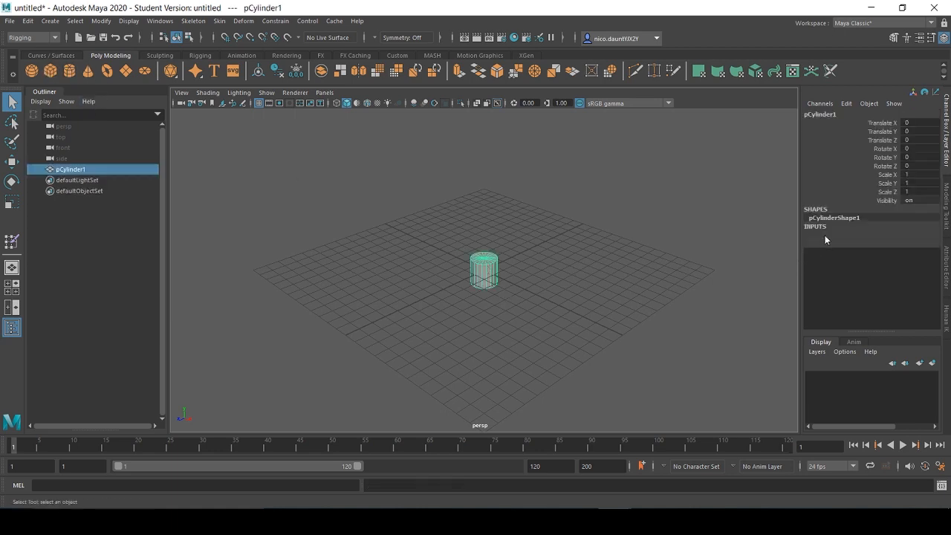
pyautogui.click(829, 234)
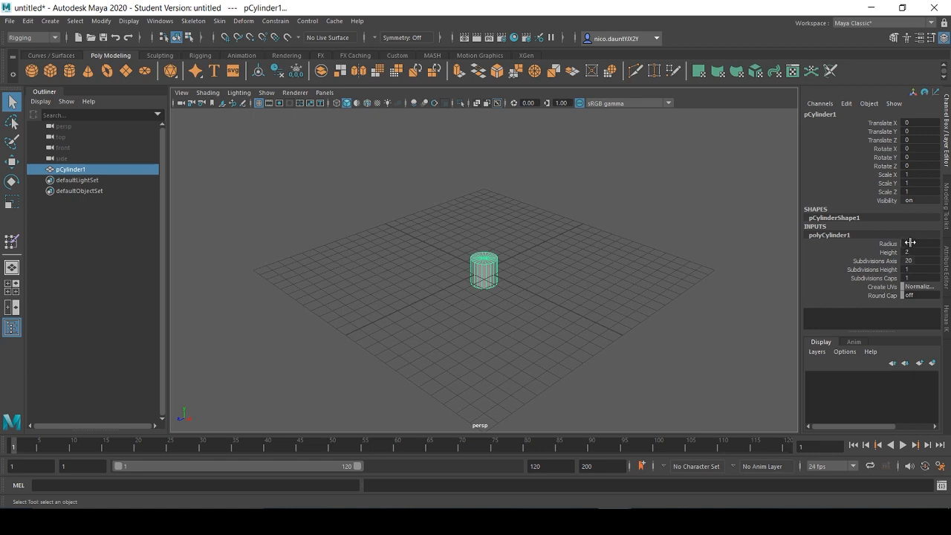
pyautogui.click(920, 244)
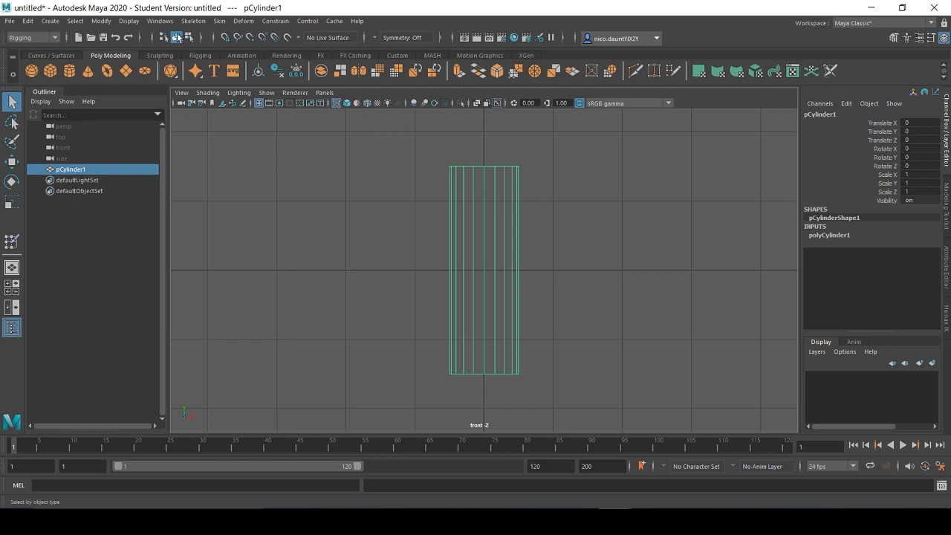
pyautogui.moveTo(177, 24)
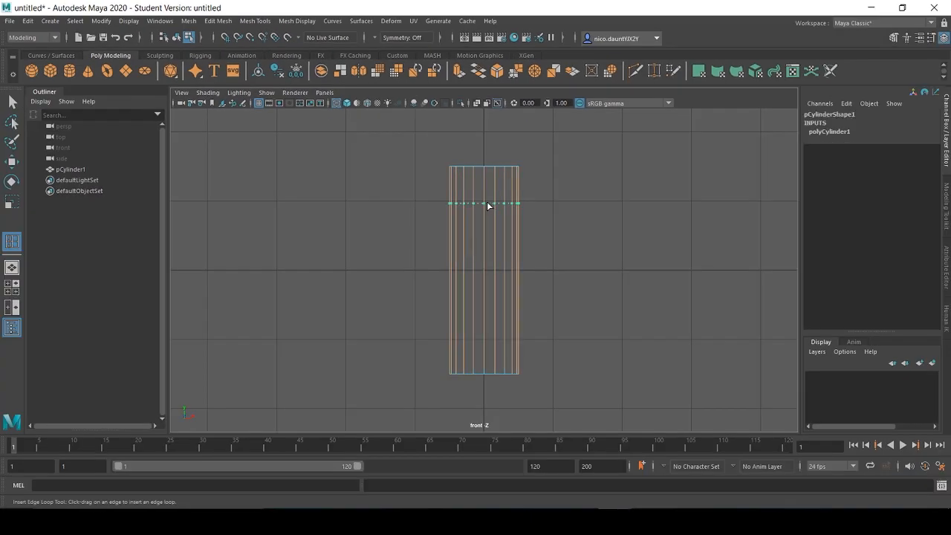
# Insert horizontal edge loops on the cylinder, then switch the menu set to Rigging.
pyautogui.moveTo(487, 205); pyautogui.dragTo(483, 254)
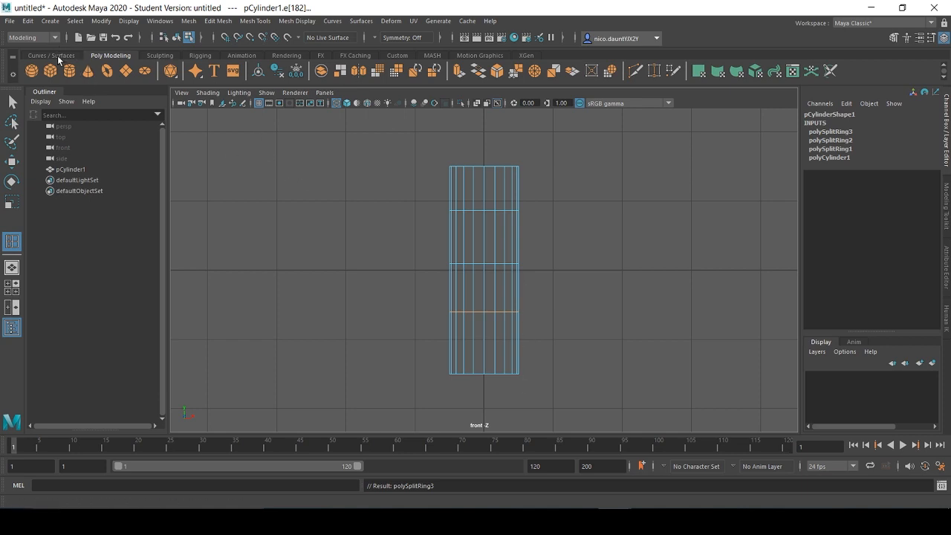
pyautogui.click(33, 38)
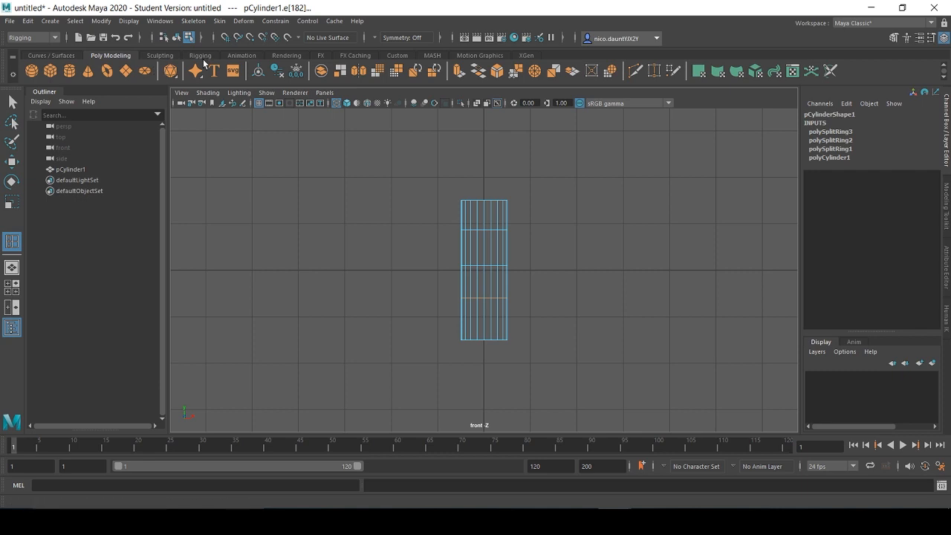
# With Create Joints from the Rigging shelf, place the joint chain starting at the cylinder's base.
pyautogui.click(199, 55)
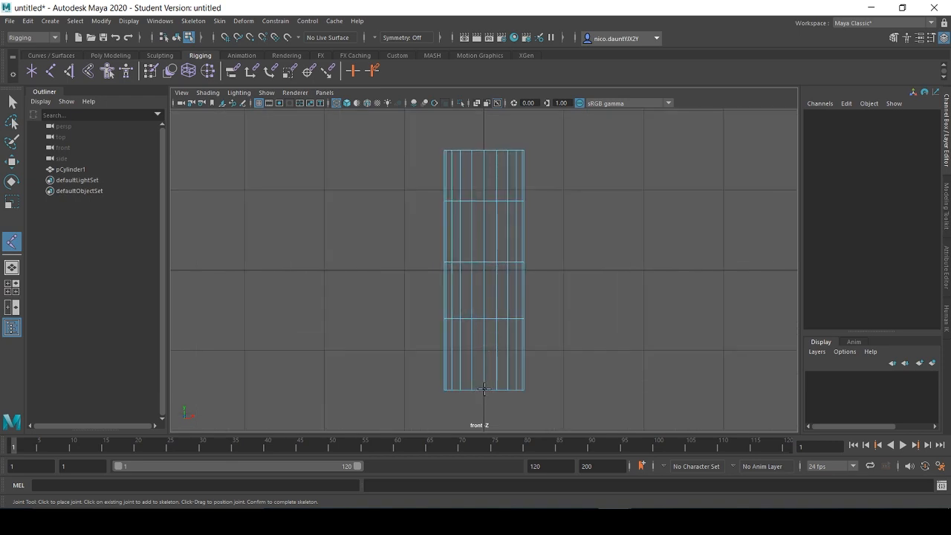
pyautogui.moveTo(483, 389)
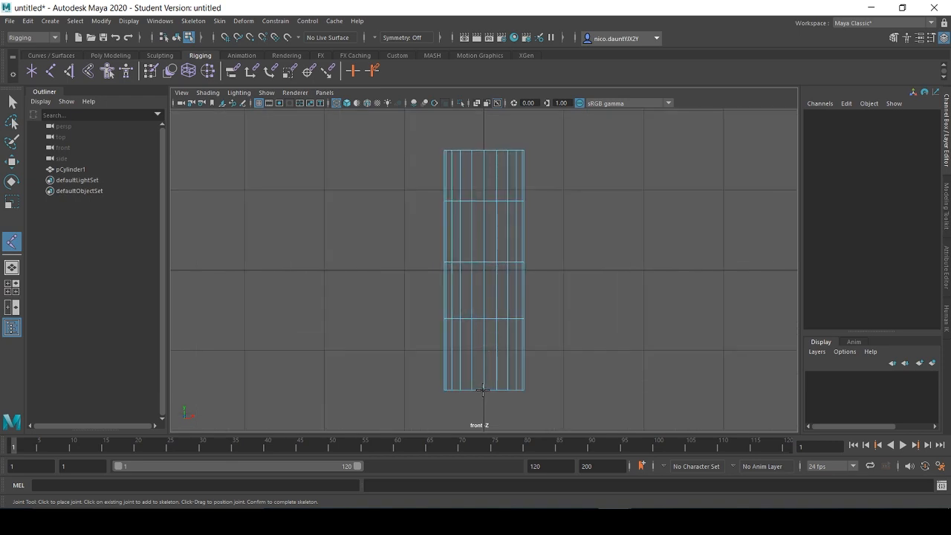
pyautogui.click(483, 389)
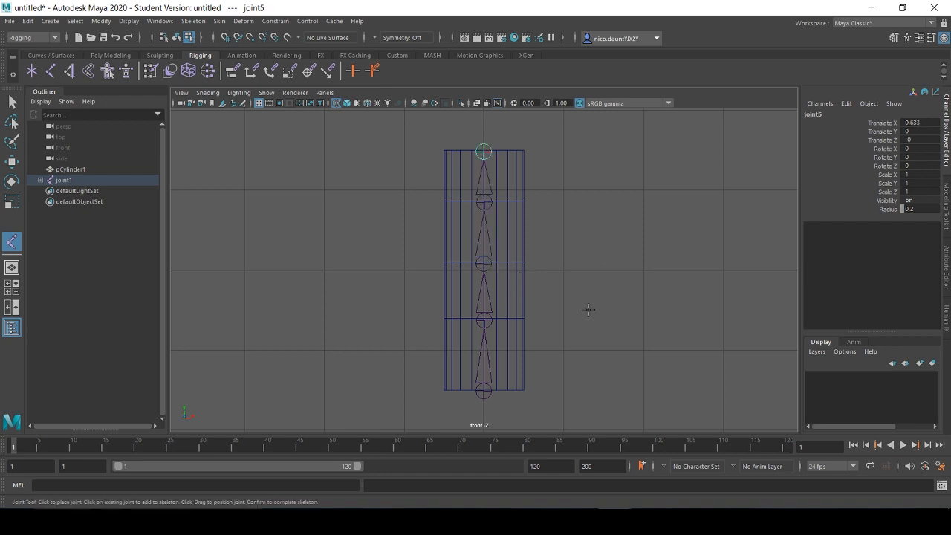
pyautogui.moveTo(398, 245)
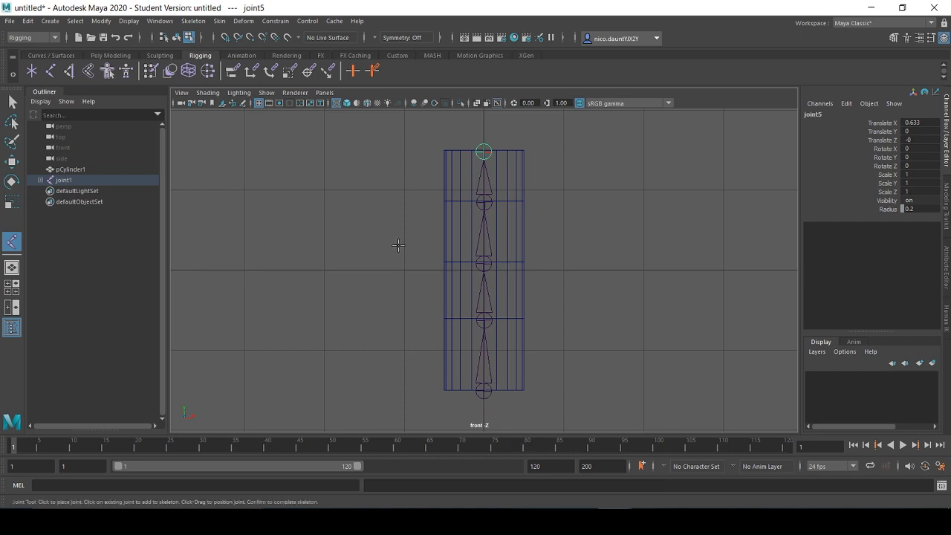
pyautogui.moveTo(666, 404)
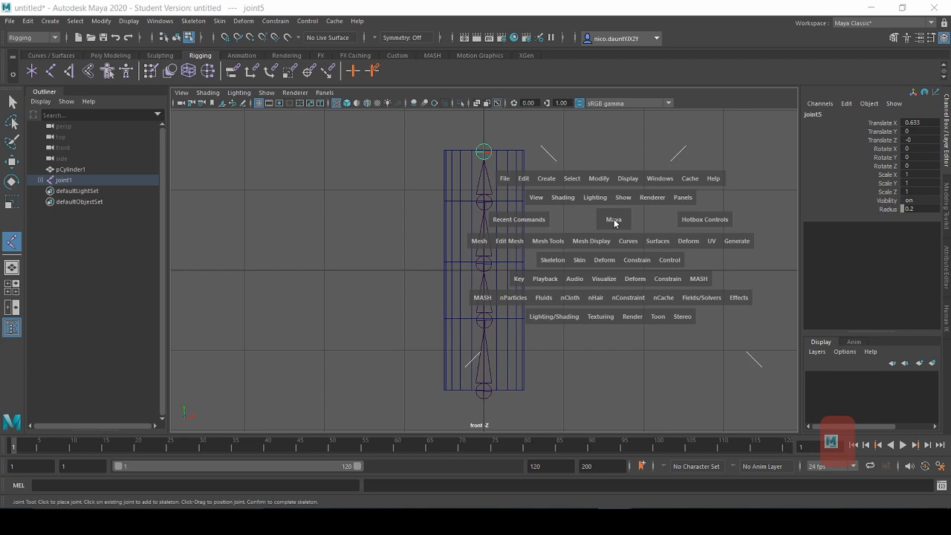
# Select pCylinder1 plus joint1 and apply Skin > Bind Skin in perspective view.
pyautogui.press('space')
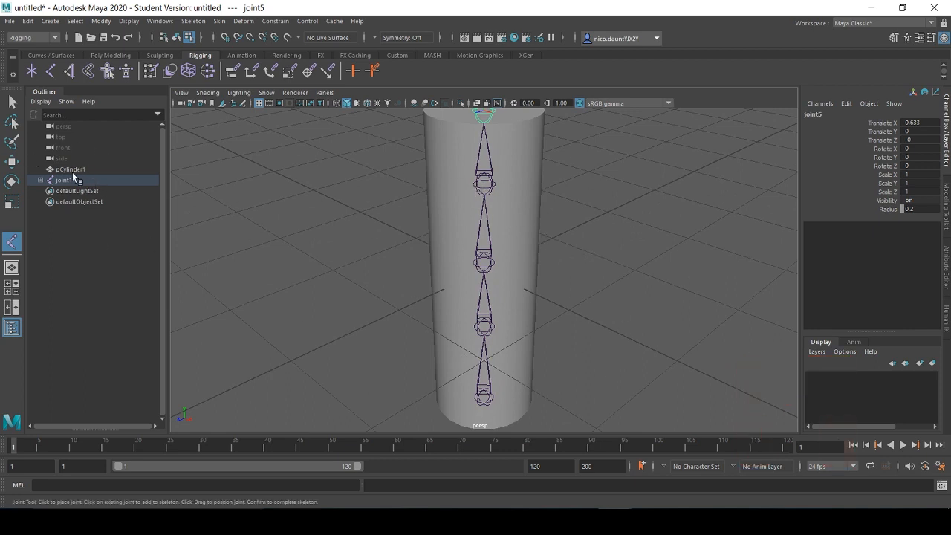
pyautogui.click(70, 169)
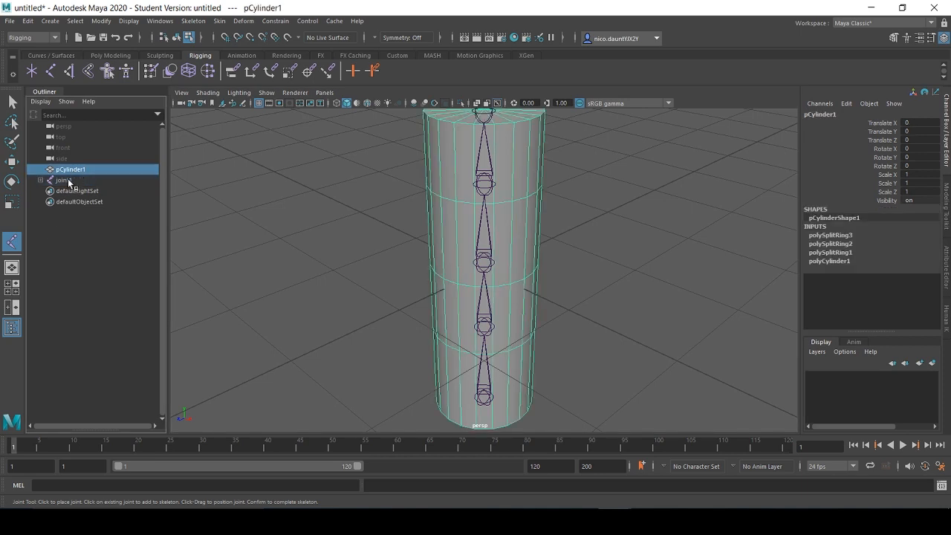
pyautogui.click(60, 180)
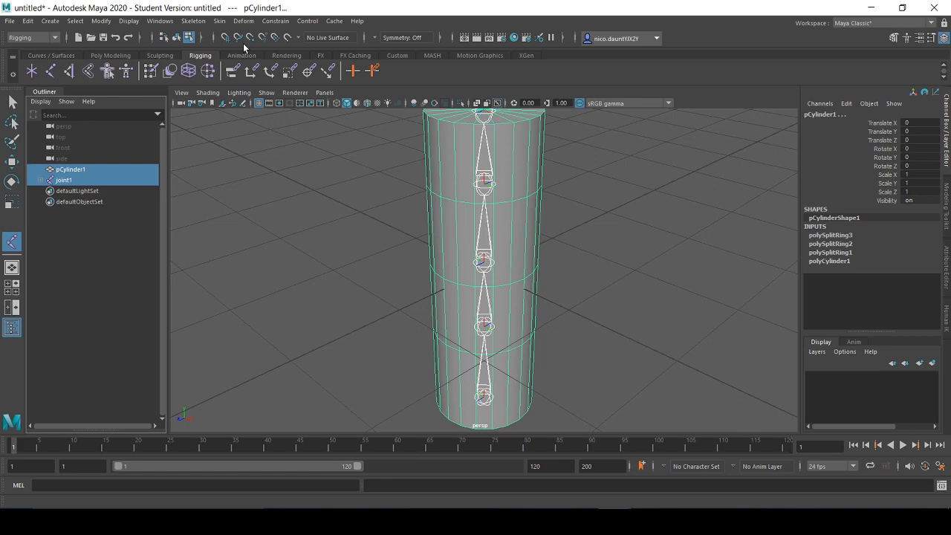
pyautogui.click(220, 20)
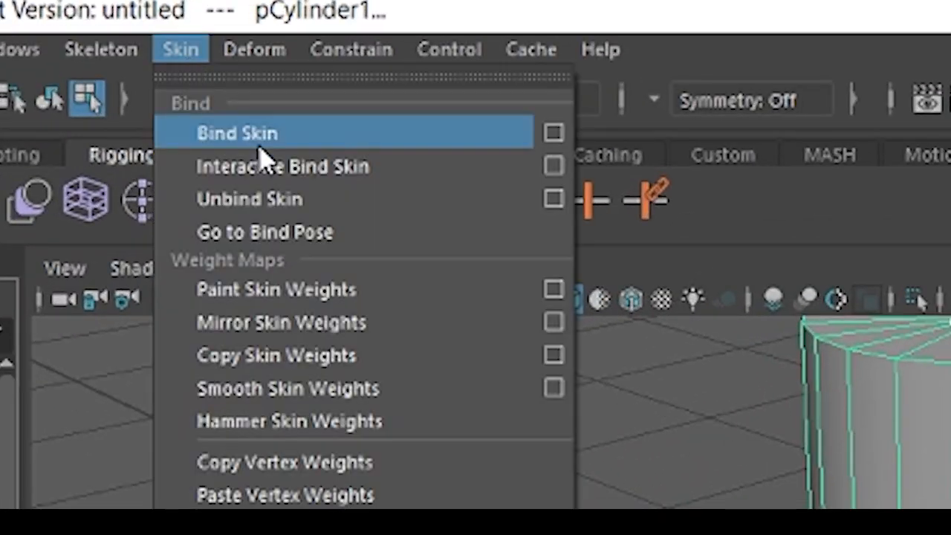
pyautogui.click(238, 134)
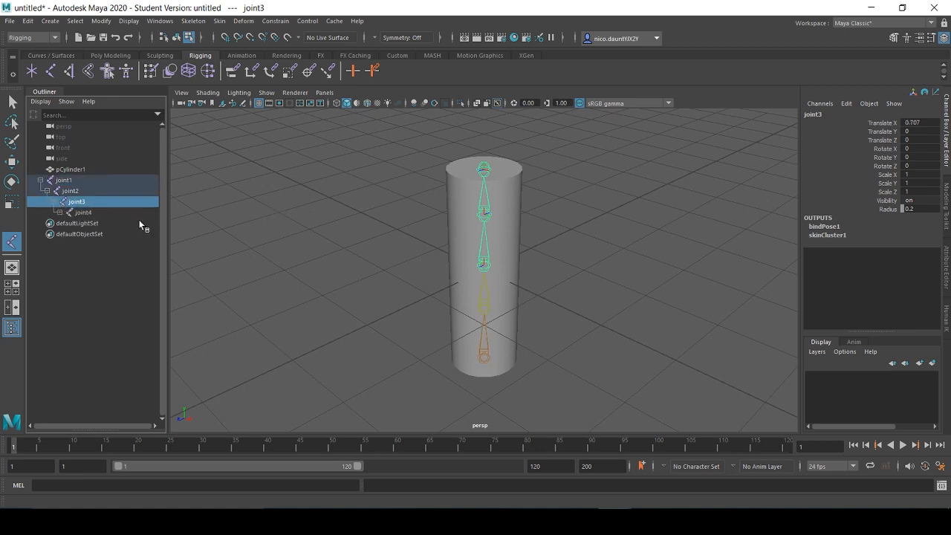
# Undo the accidentally placed stray joint and return to selection mode.
pyautogui.click(377, 211)
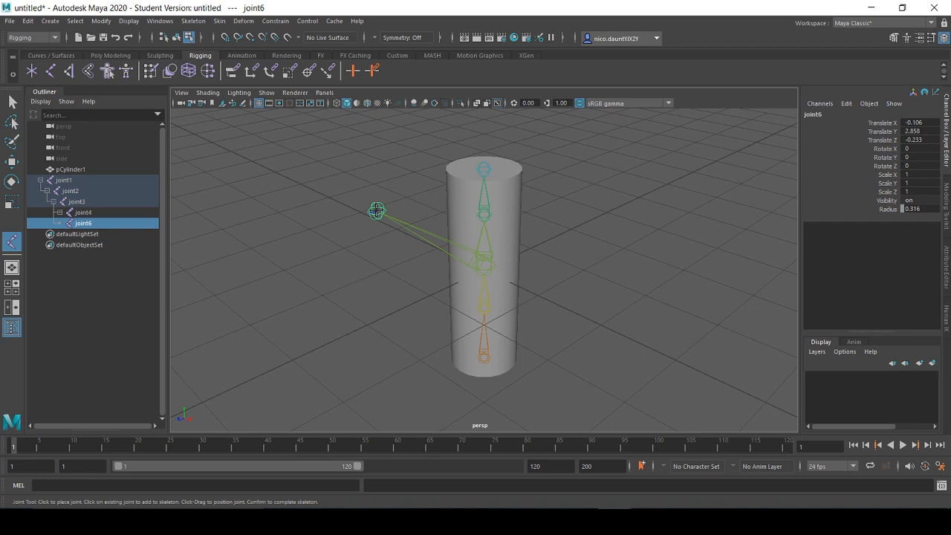
pyautogui.press('ctrl+z')
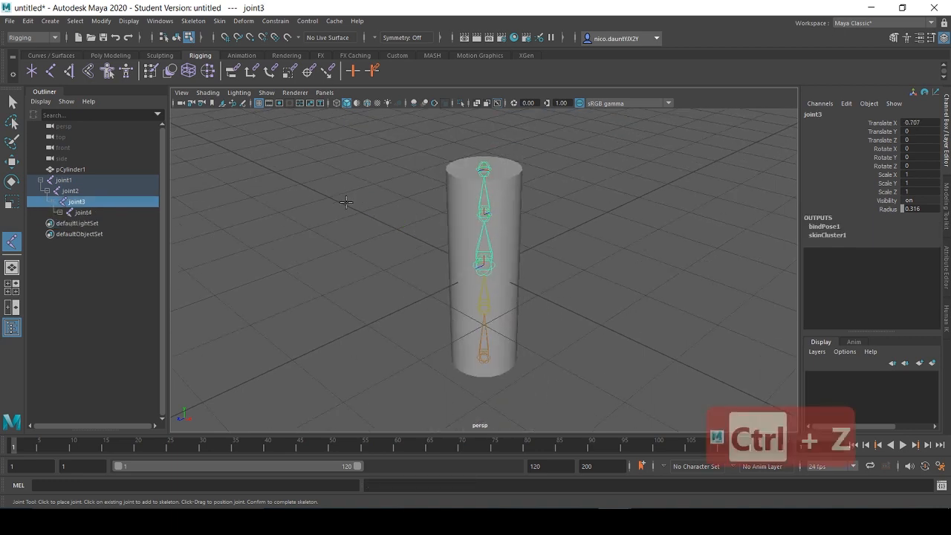
pyautogui.press('ctrl+z')
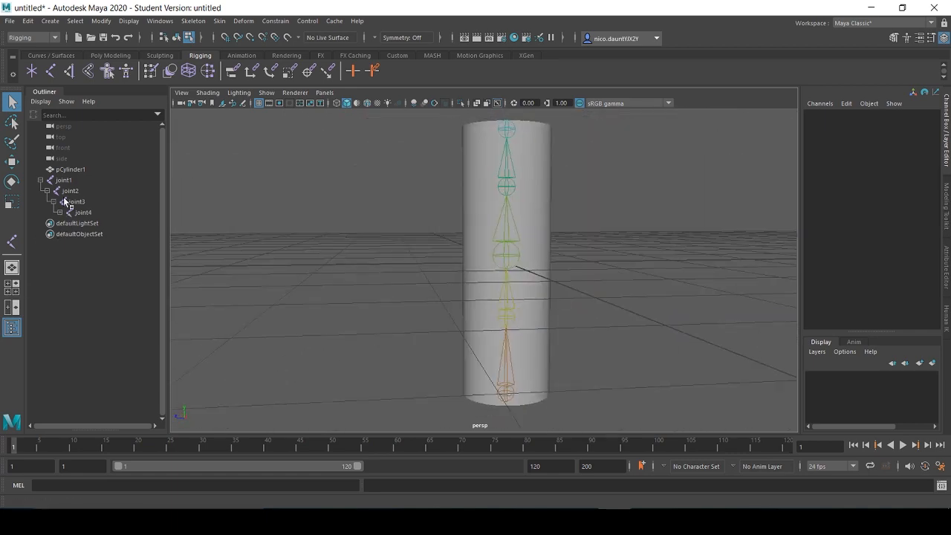
# Select joint4 in the Outliner and rotate it to bend the upper cylinder.
pyautogui.click(83, 211)
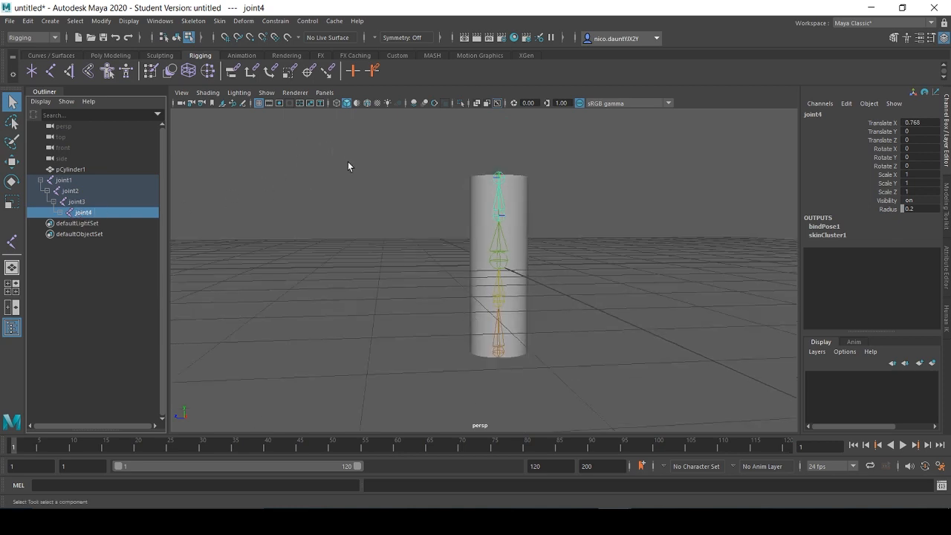
pyautogui.click(12, 181)
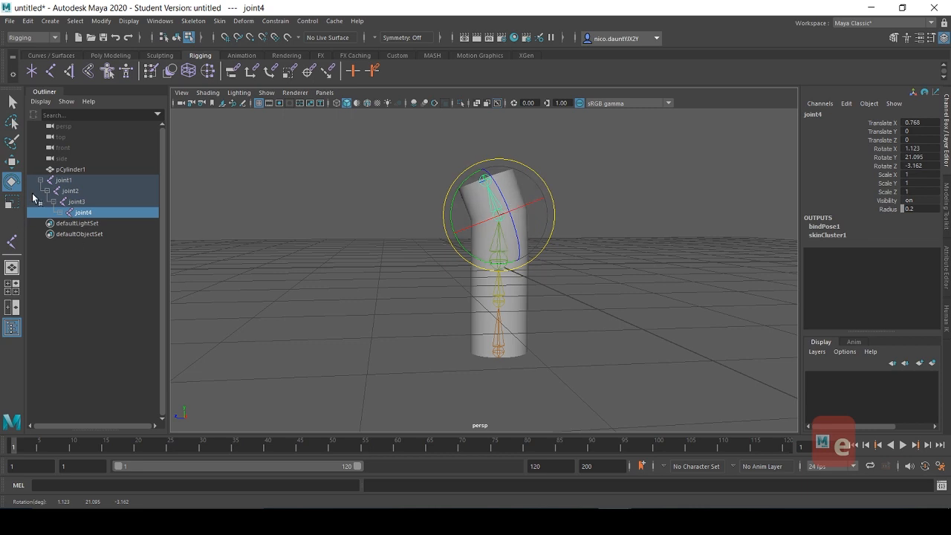
pyautogui.click(69, 190)
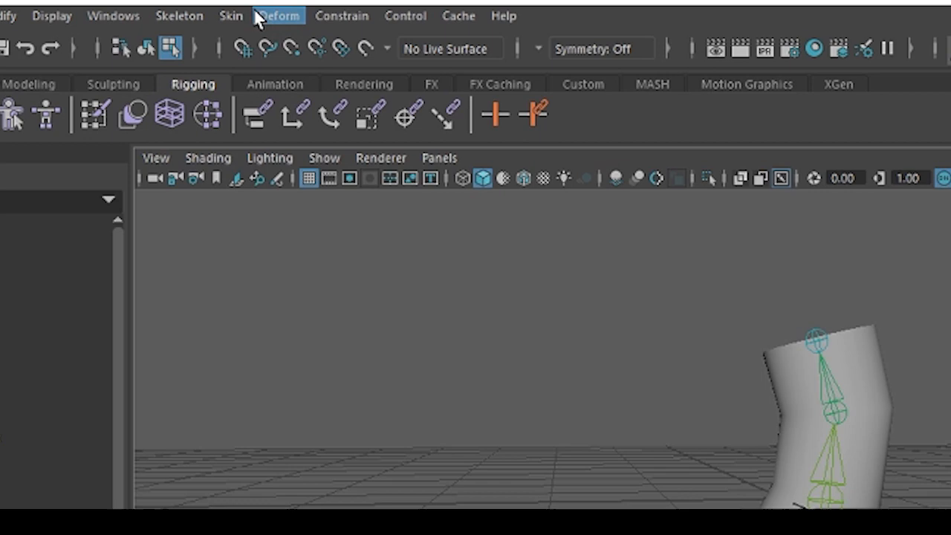
# Start Skin > Paint Skin Weights on the cylinder and show its Tool Settings.
pyautogui.click(231, 15)
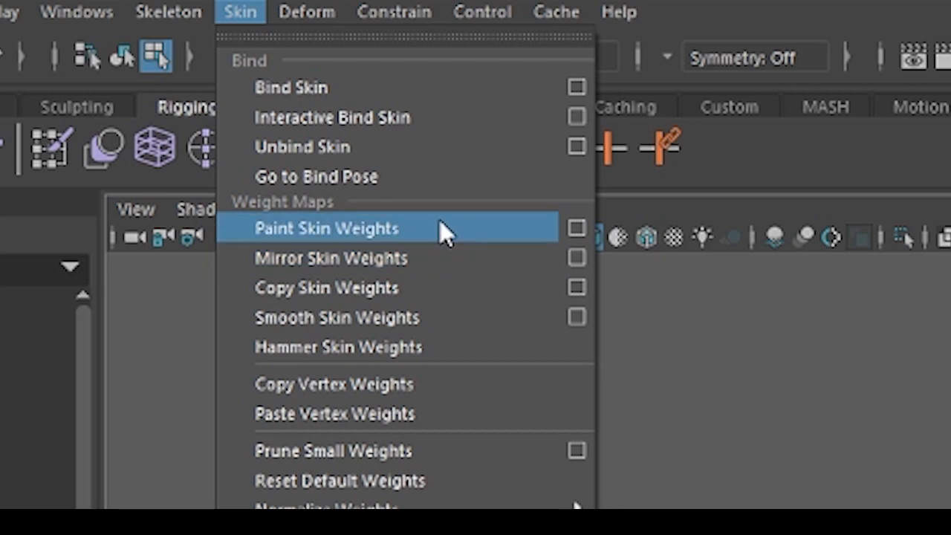
pyautogui.moveTo(413, 240)
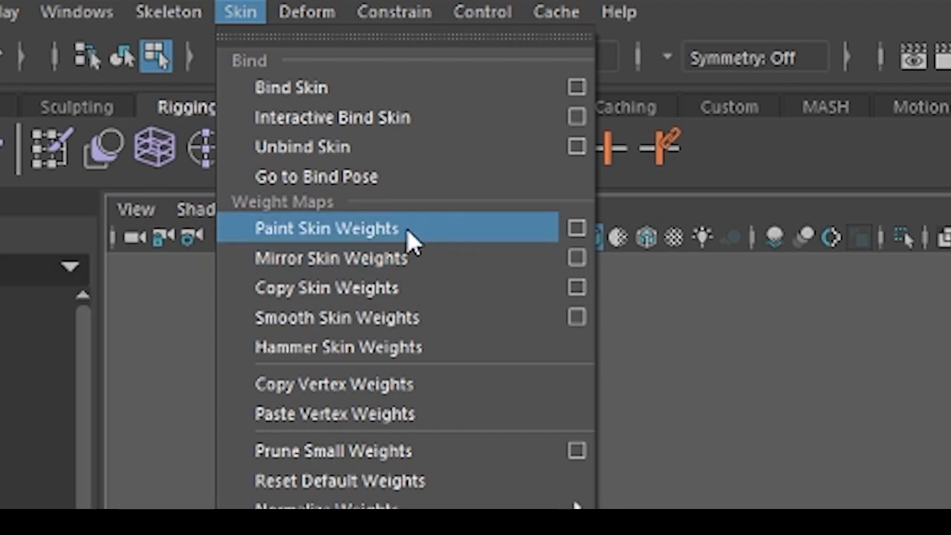
pyautogui.click(325, 229)
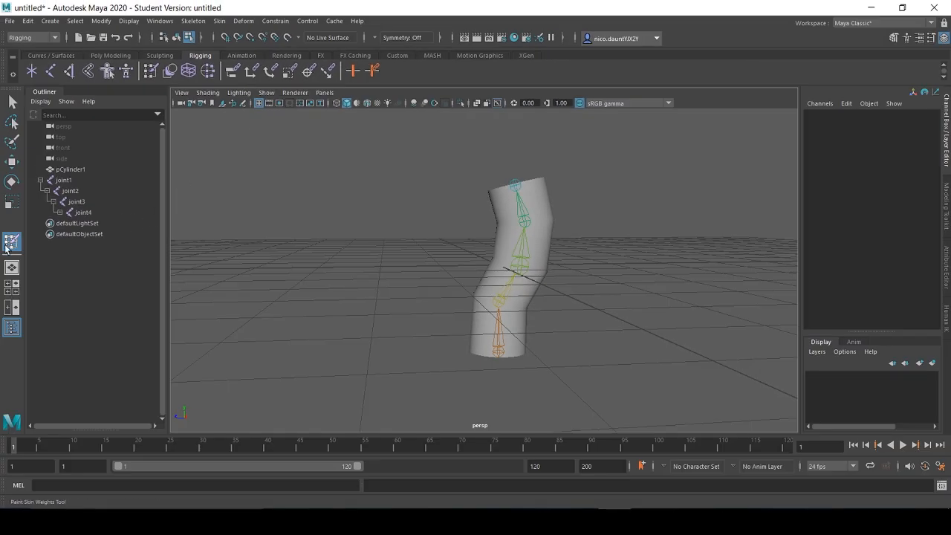
pyautogui.click(11, 243)
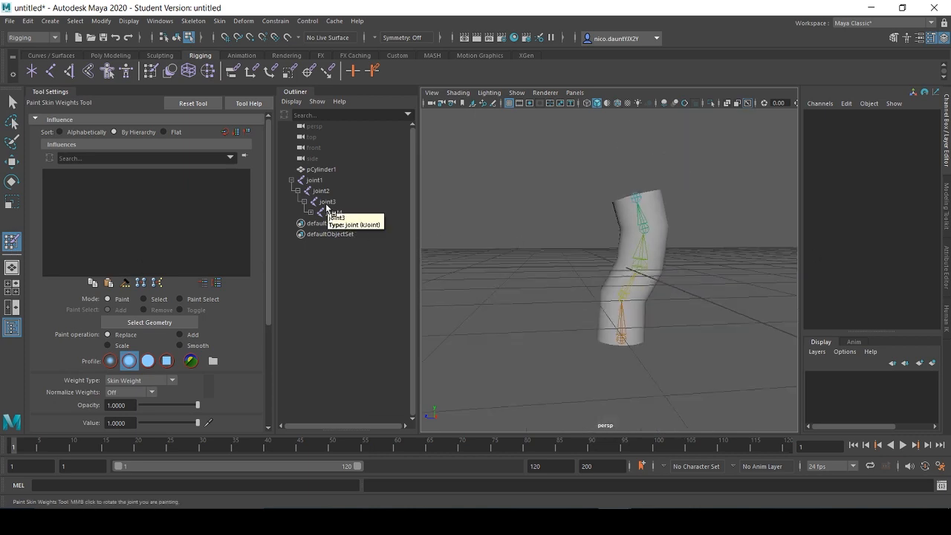
# Choose joint2 in the Influences list as the joint to paint weights for.
pyautogui.click(321, 190)
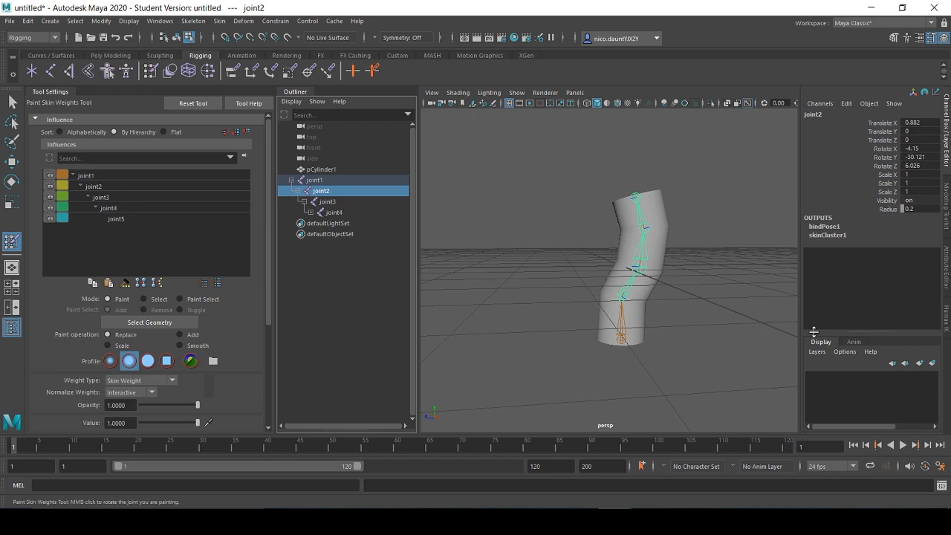
pyautogui.moveTo(266, 233)
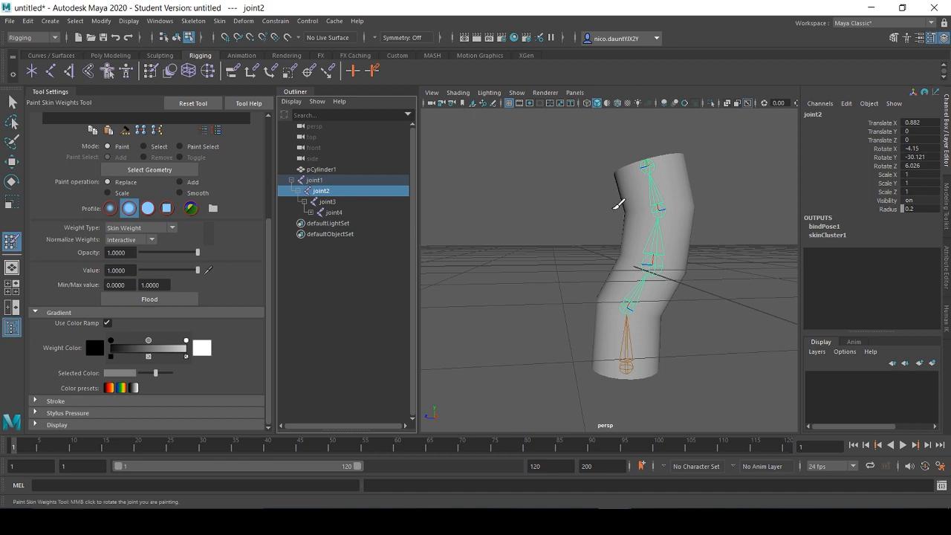
pyautogui.moveTo(553, 214)
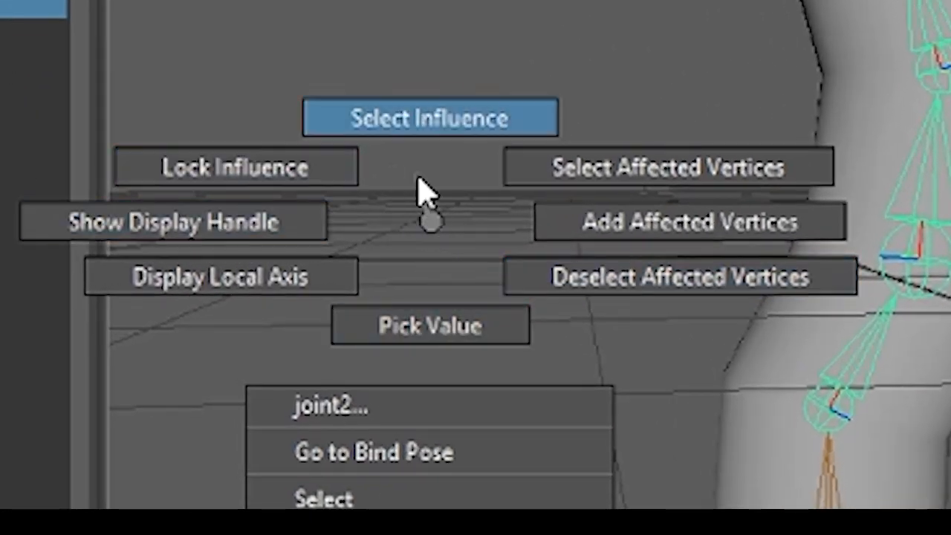
pyautogui.moveTo(428, 161)
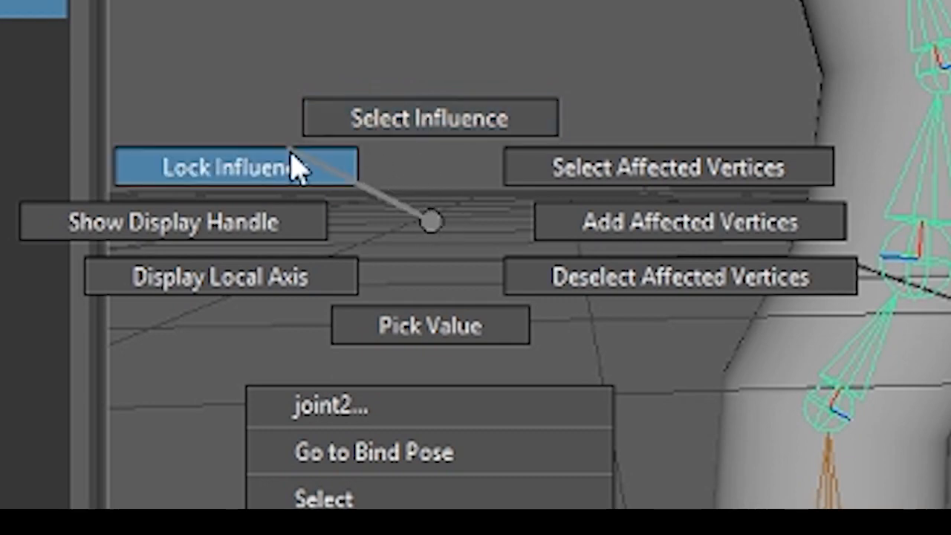
pyautogui.moveTo(493, 164)
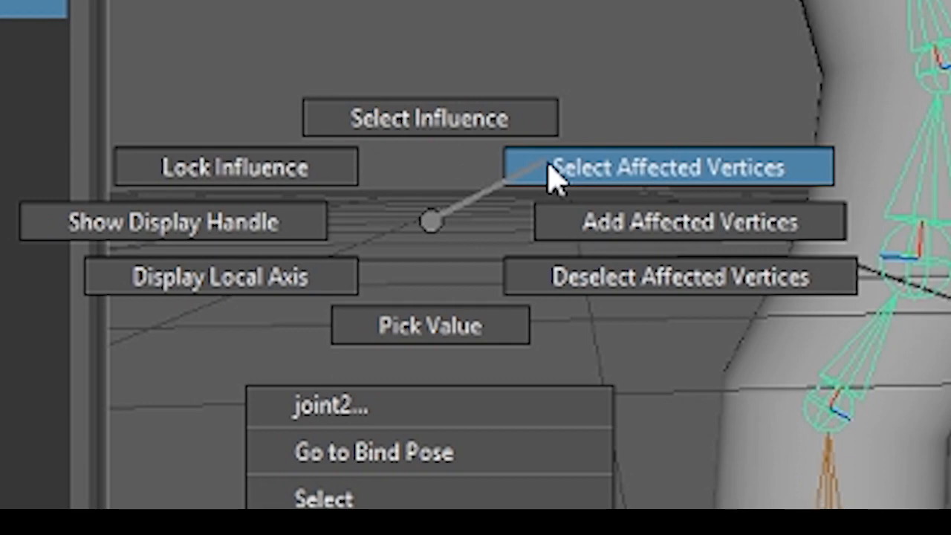
# Select the cylinder vertices affected by joint2 via its marking menu.
pyautogui.click(684, 166)
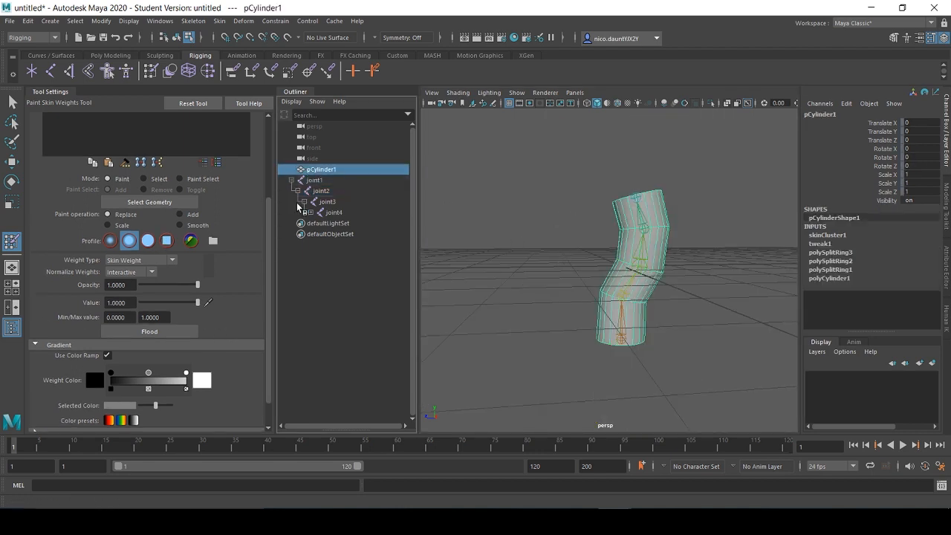
# Select joint1 then pCylinder1 to display the painted skin weights on the mesh.
pyautogui.click(315, 179)
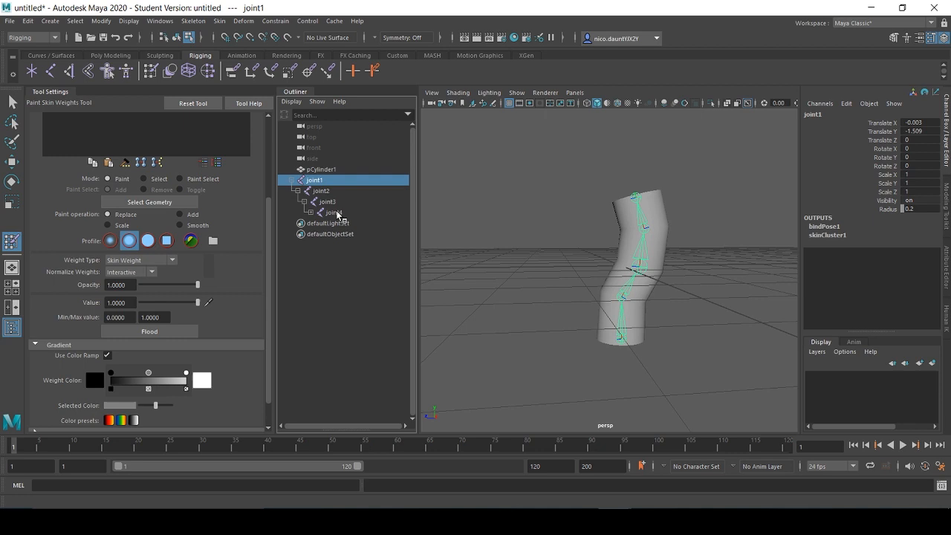
pyautogui.click(321, 169)
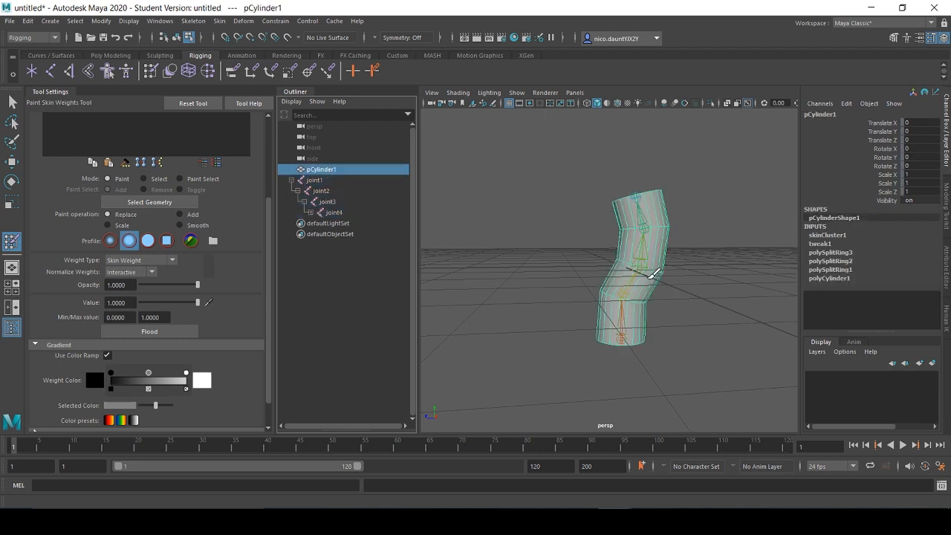
pyautogui.click(131, 131)
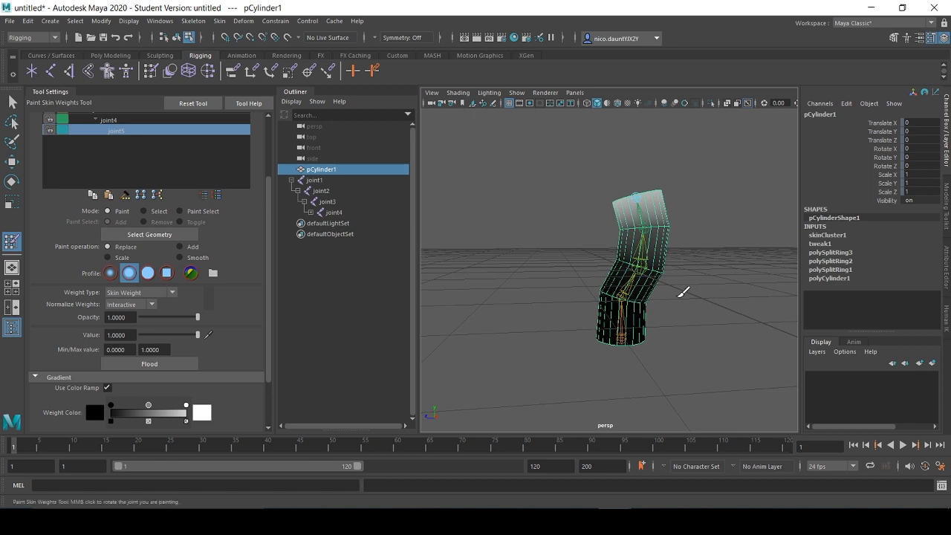
pyautogui.moveTo(651, 260)
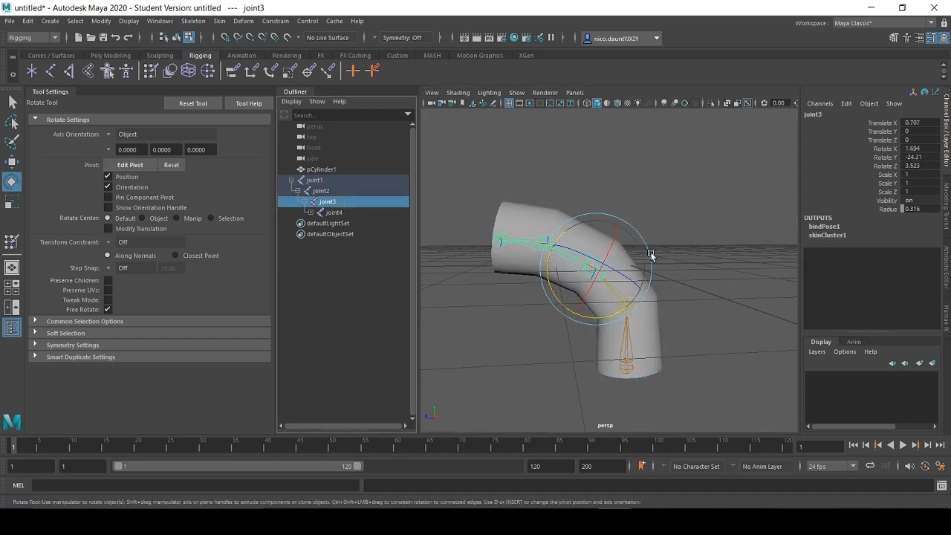
# Undo the last change to return to weight painting on the bent cylinder.
pyautogui.press('ctrl+z')
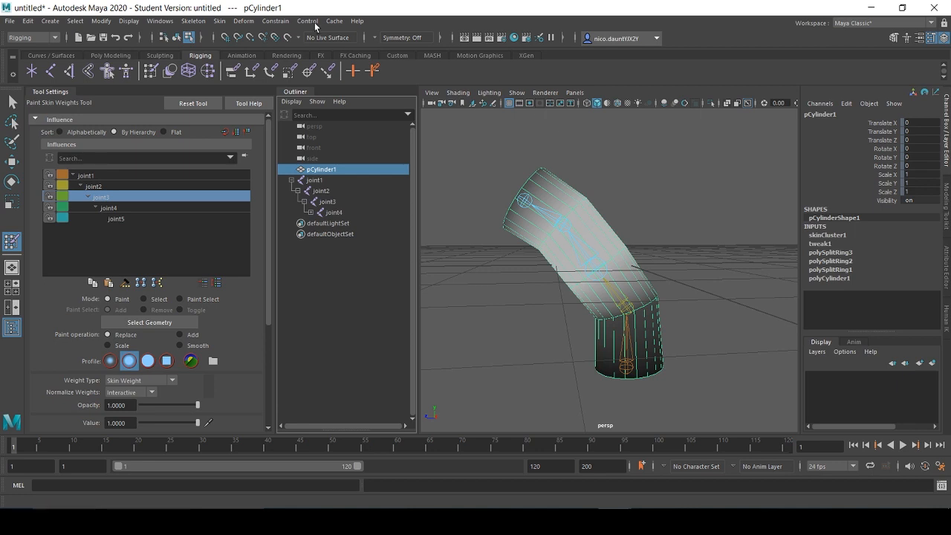
pyautogui.moveTo(487, 228)
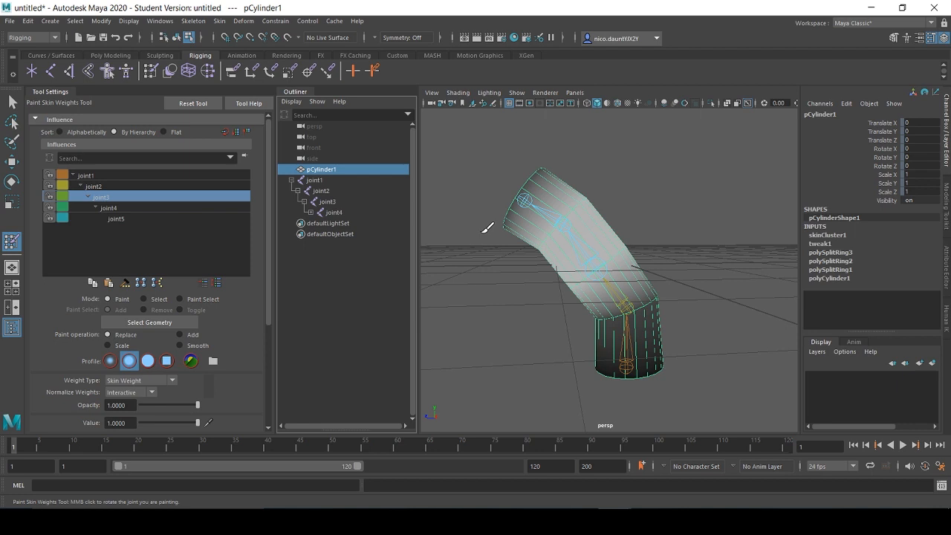
pyautogui.moveTo(490, 217)
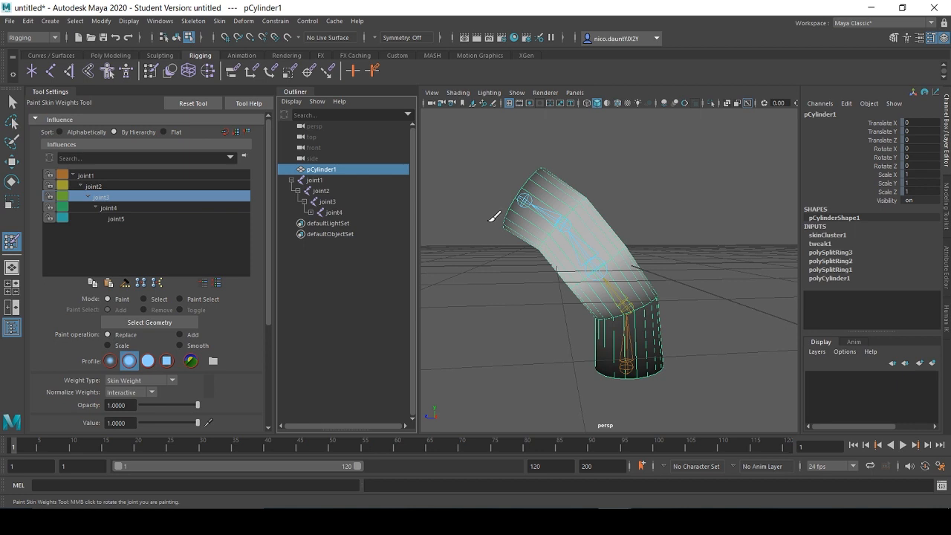
pyautogui.moveTo(161, 20)
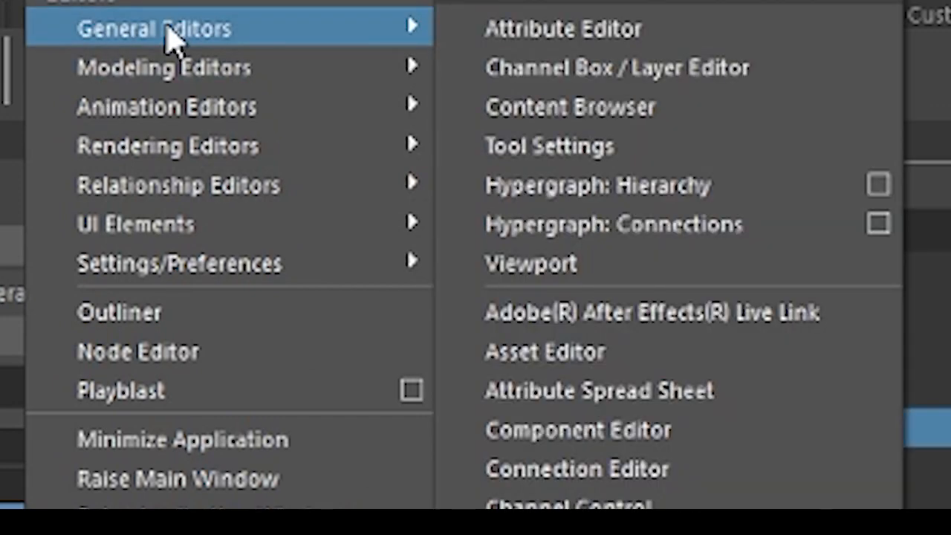
pyautogui.moveTo(632, 312)
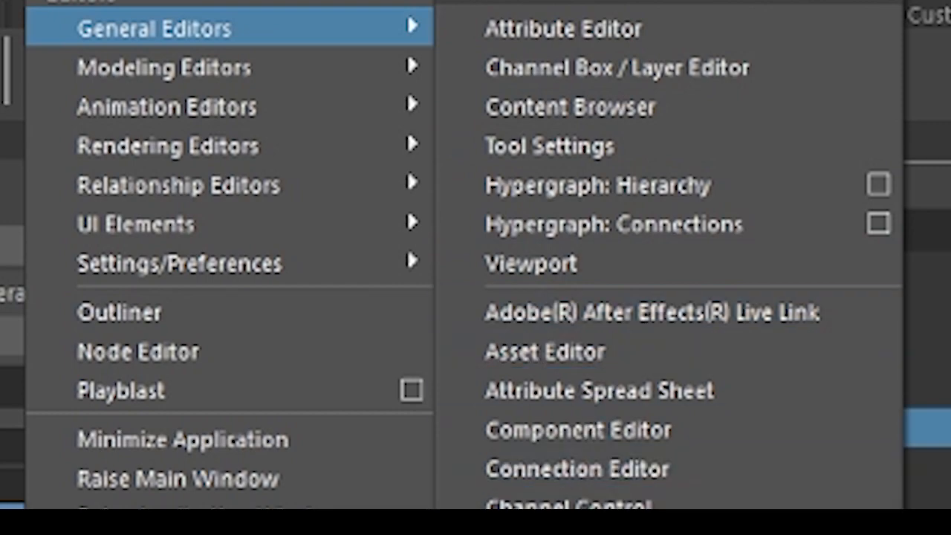
# Bring up the Component Editor showing the Smooth Skins weight table over the cylinder.
pyautogui.click(579, 429)
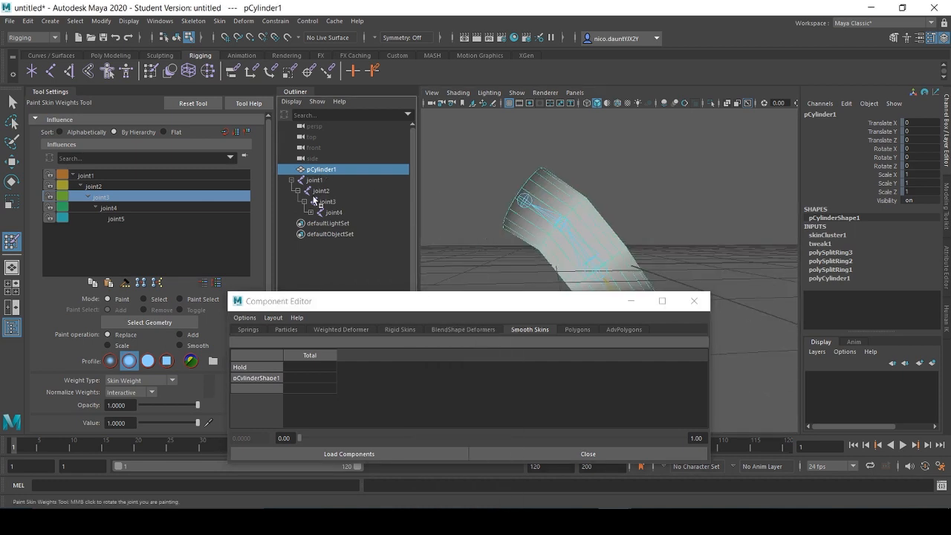
# Load the selected vertices so their joint1–joint5 weights list in the table, then review the rows.
pyautogui.click(321, 190)
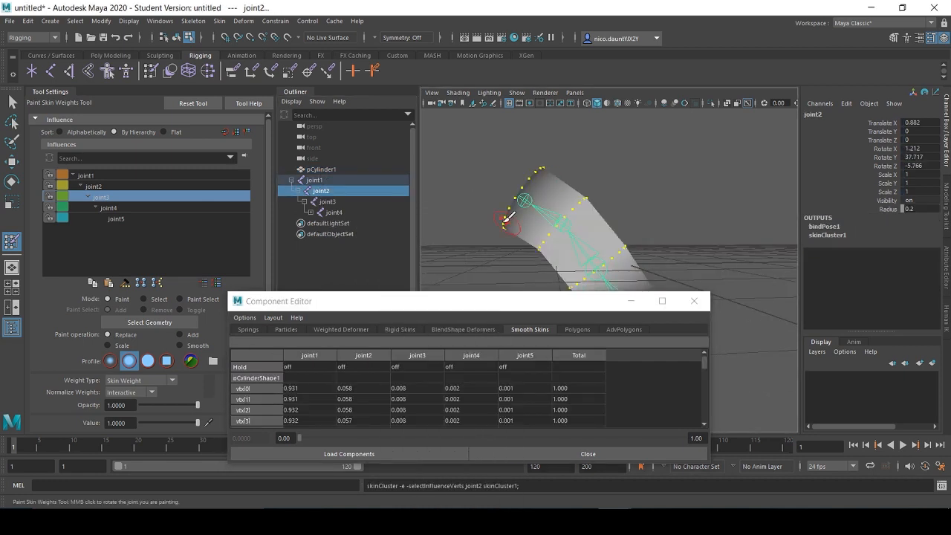
pyautogui.moveTo(517, 280)
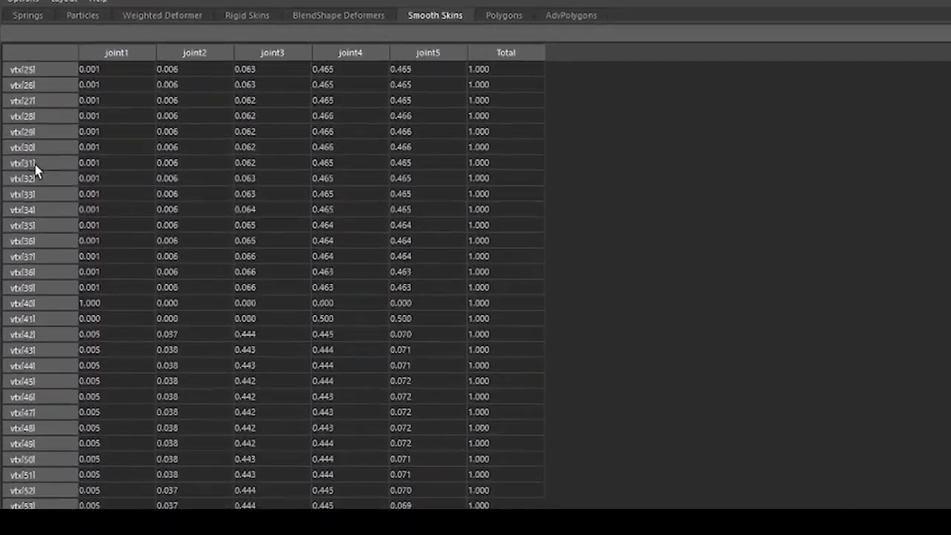
pyautogui.scroll(-3)
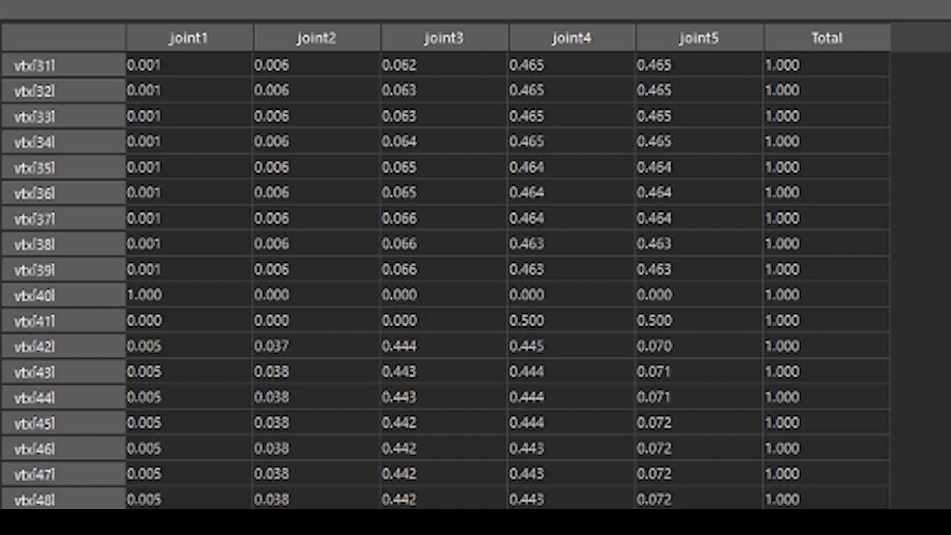
pyautogui.scroll(3)
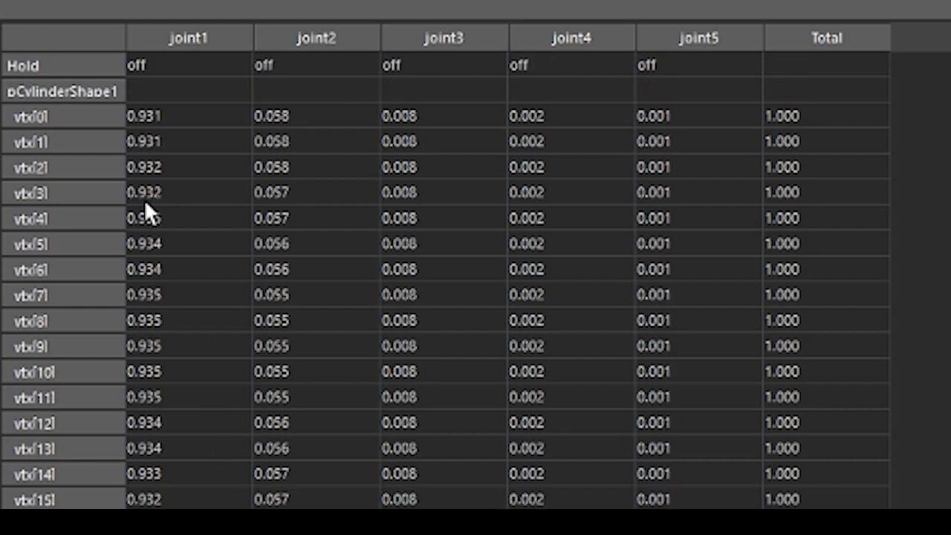
# Set vtx[0]'s joint1 weight to 0.5 and review rows down toward vtx[63].
pyautogui.doubleClick(187, 116)
pyautogui.write('0.500')
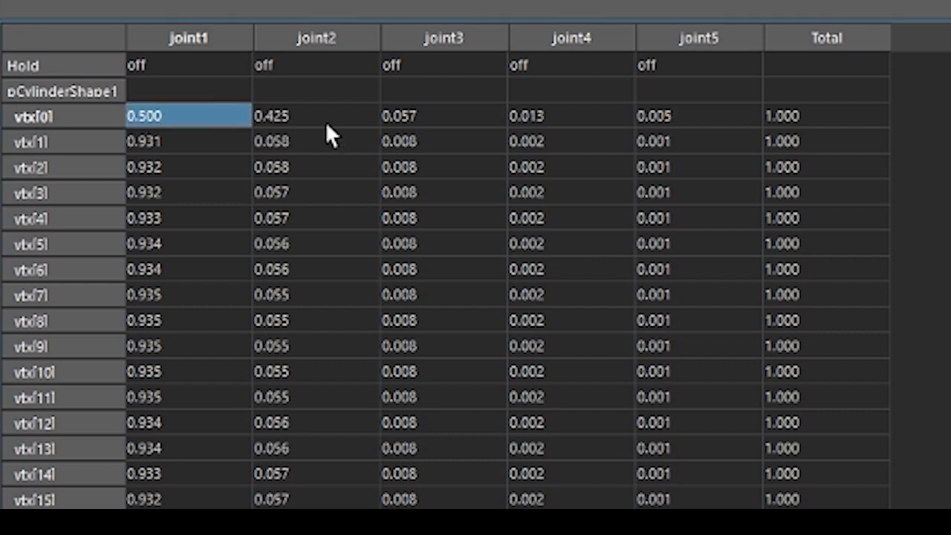
pyautogui.moveTo(416, 126)
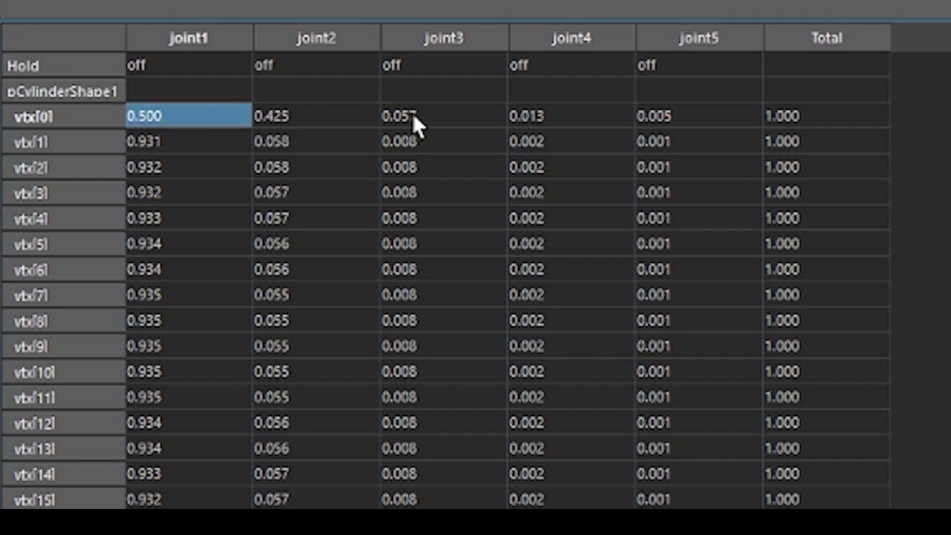
pyautogui.moveTo(743, 125)
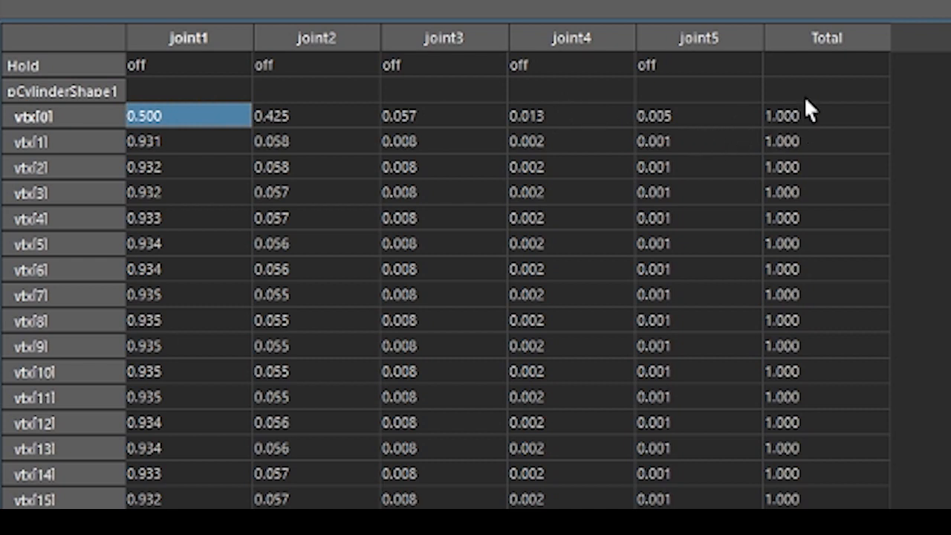
pyautogui.moveTo(171, 134)
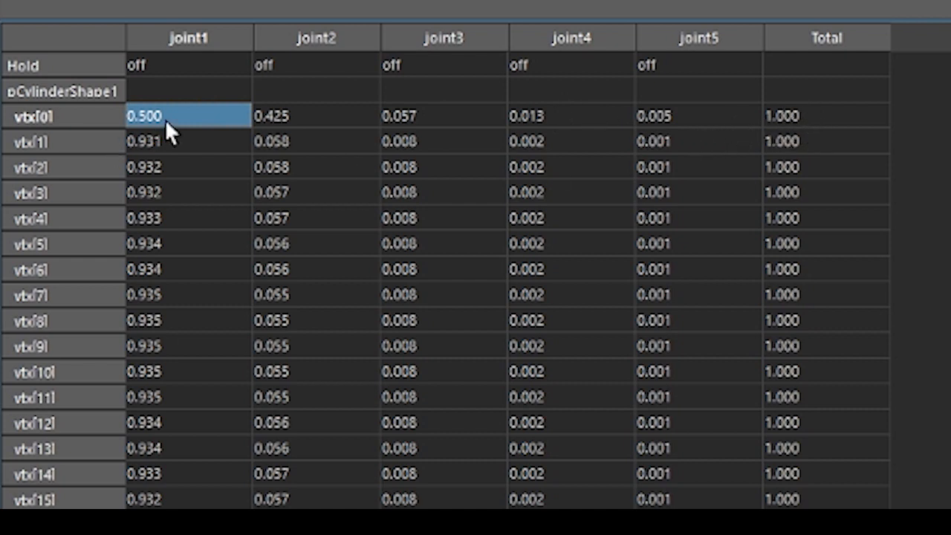
pyautogui.moveTo(438, 136)
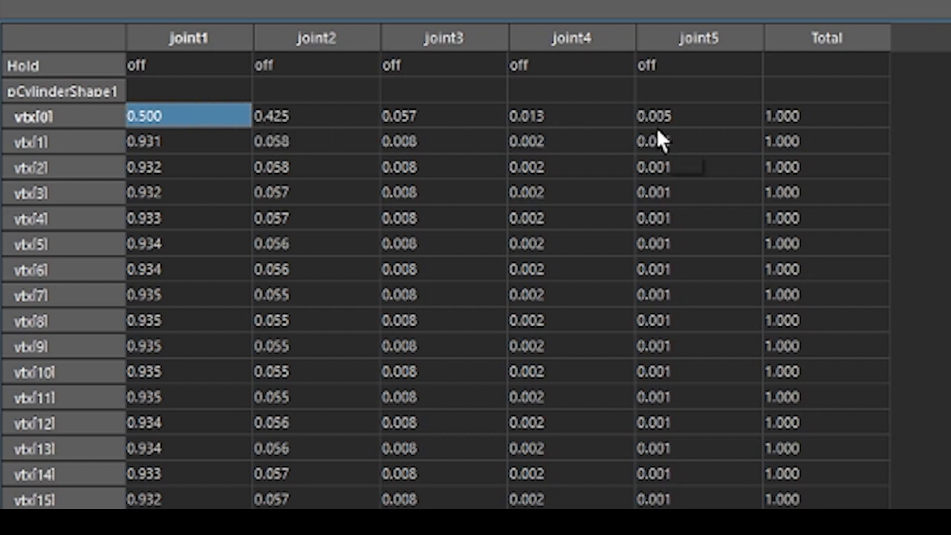
pyautogui.moveTo(334, 118)
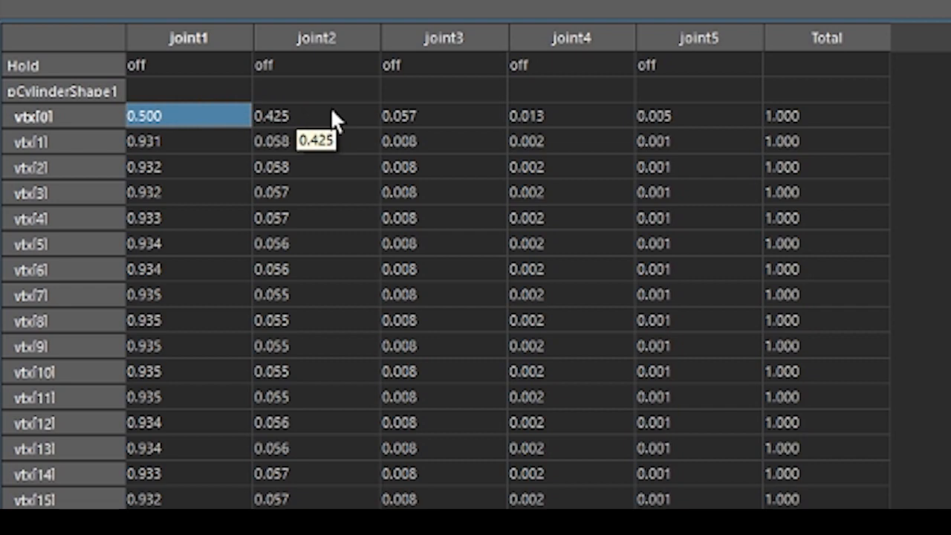
pyautogui.scroll(-3)
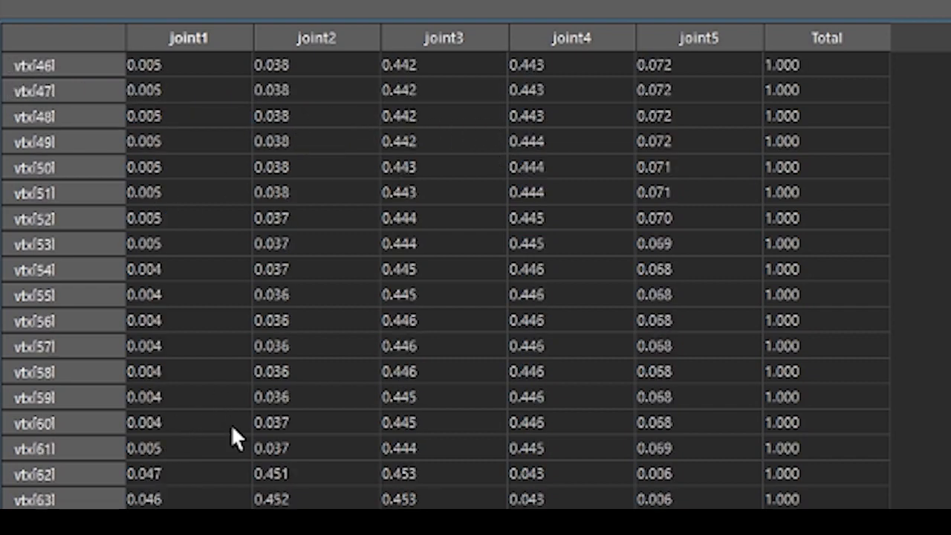
pyautogui.scroll(-3)
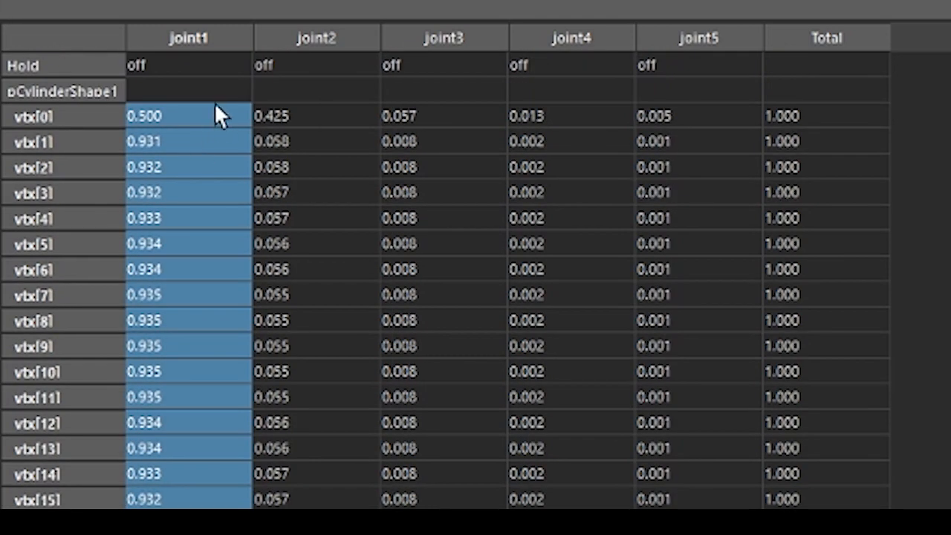
pyautogui.moveTo(163, 116)
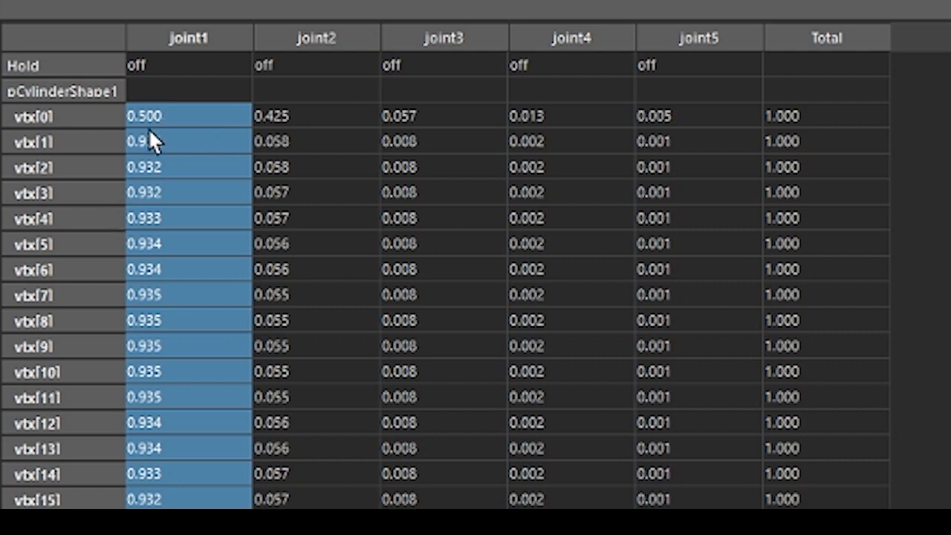
# Zero the joint1 weights on the listed vertices and check rows past vtx[80].
pyautogui.scroll(-3)
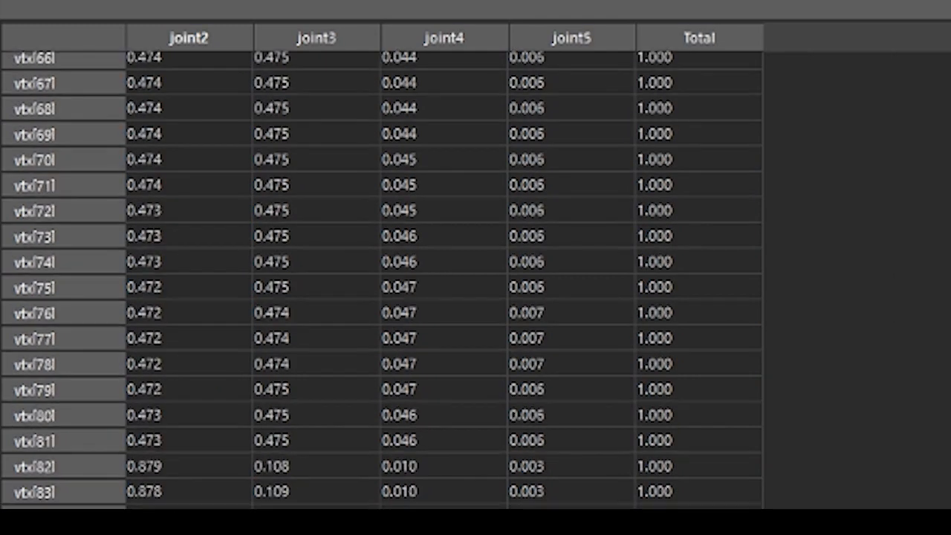
pyautogui.click(188, 39)
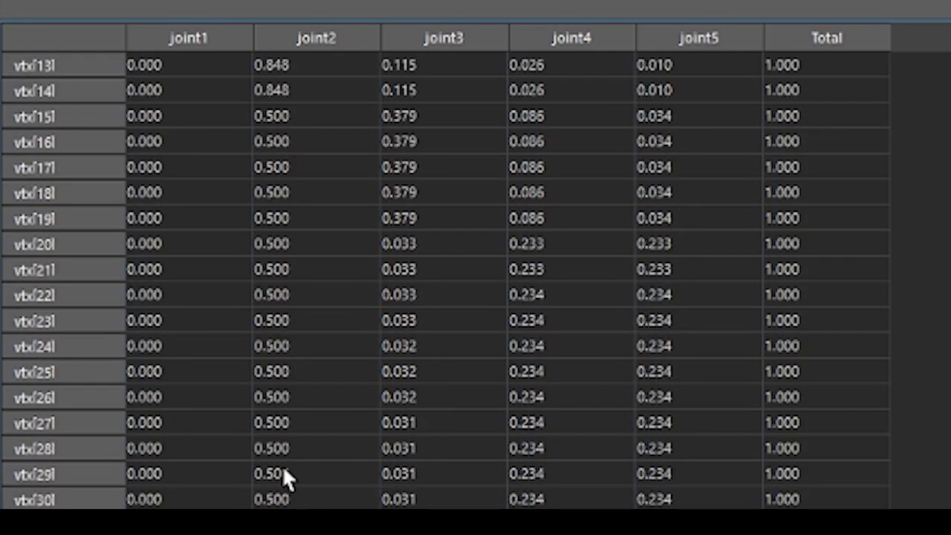
pyautogui.scroll(-3)
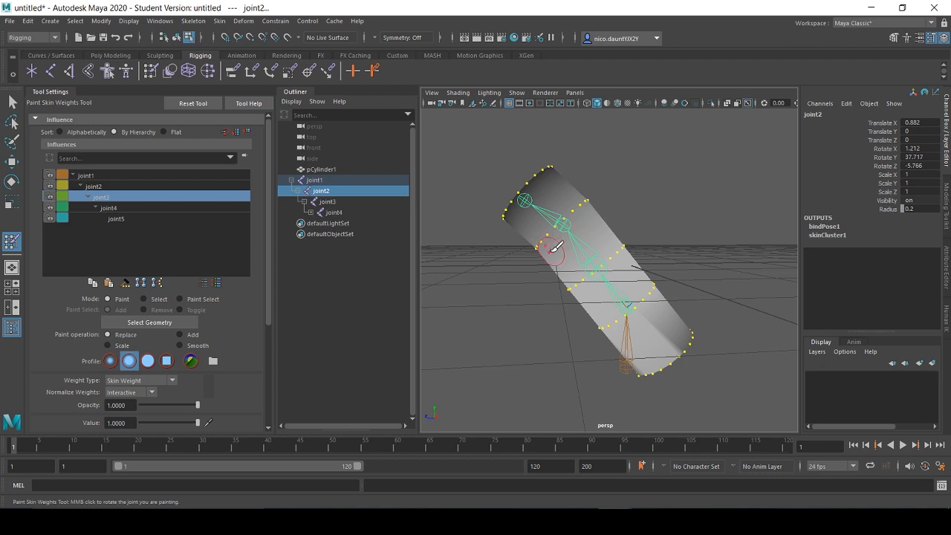
# Undo the last three weight edits with Ctrl+Z so the cylinder bends in a gentle arc again.
pyautogui.press('ctrl+z')
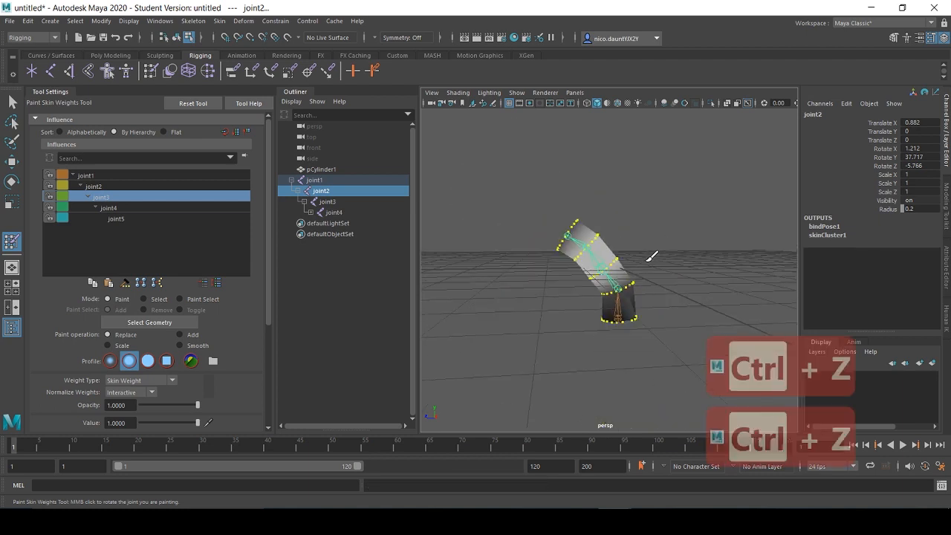
pyautogui.press('ctrl+z')
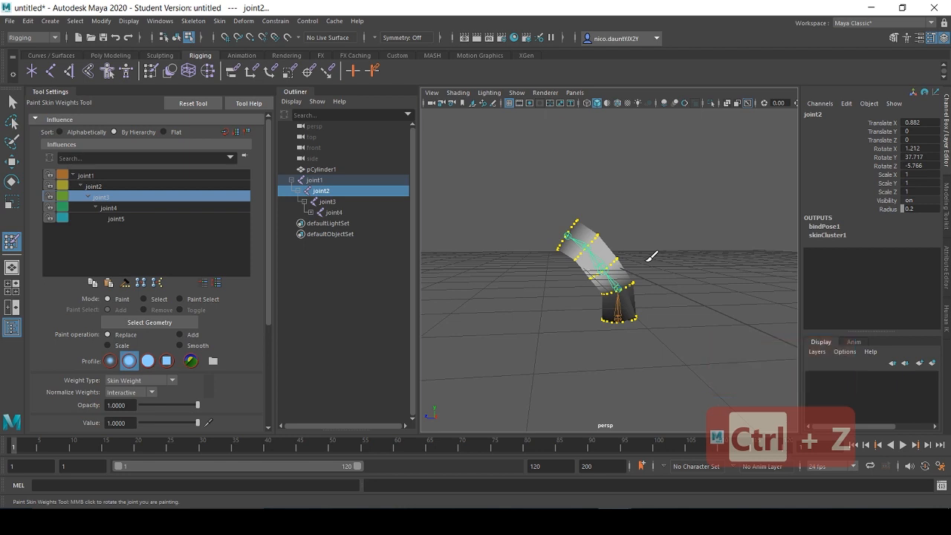
pyautogui.press('ctrl+z')
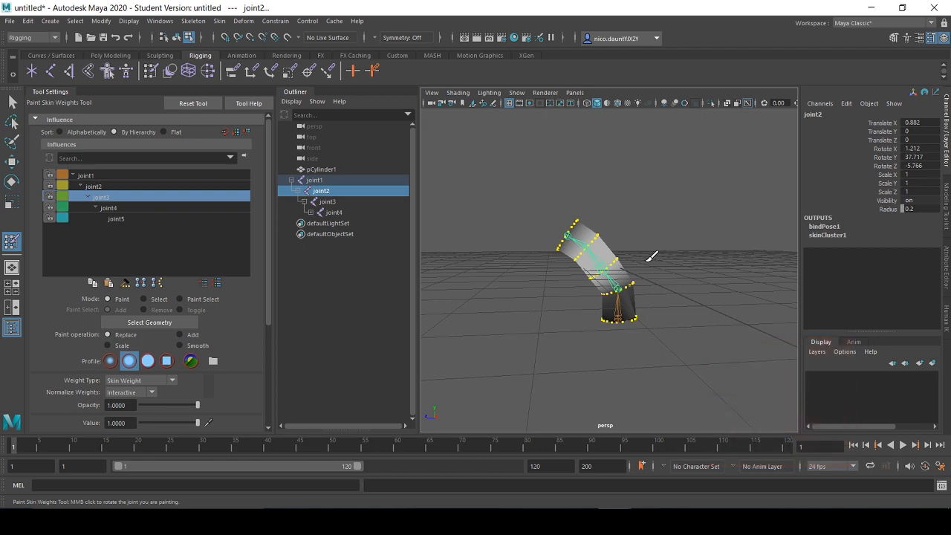